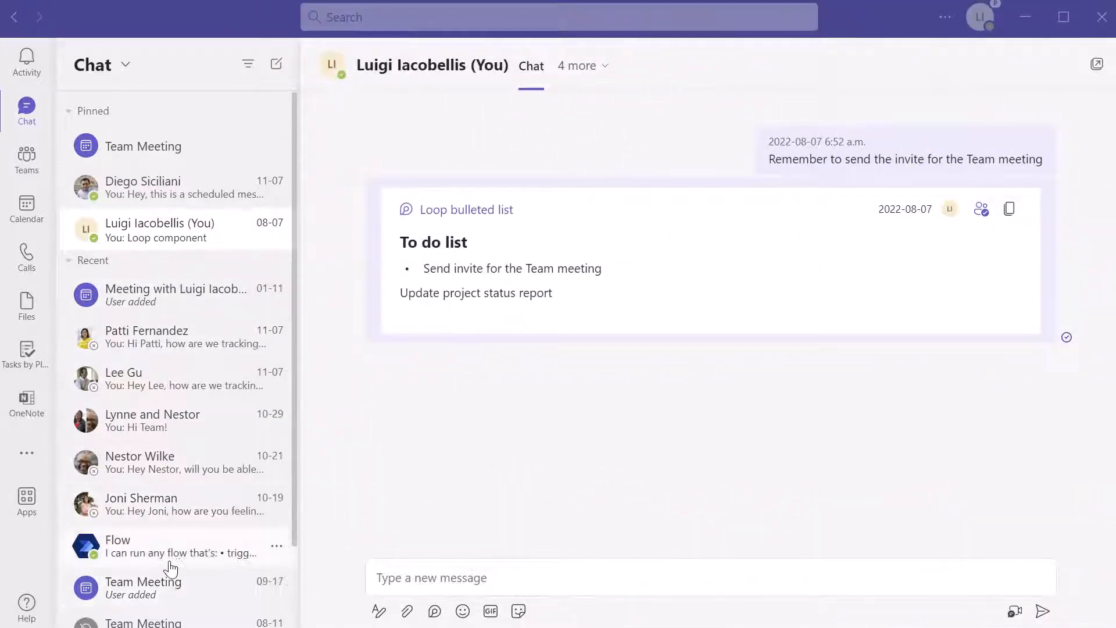
pyautogui.moveTo(445, 420)
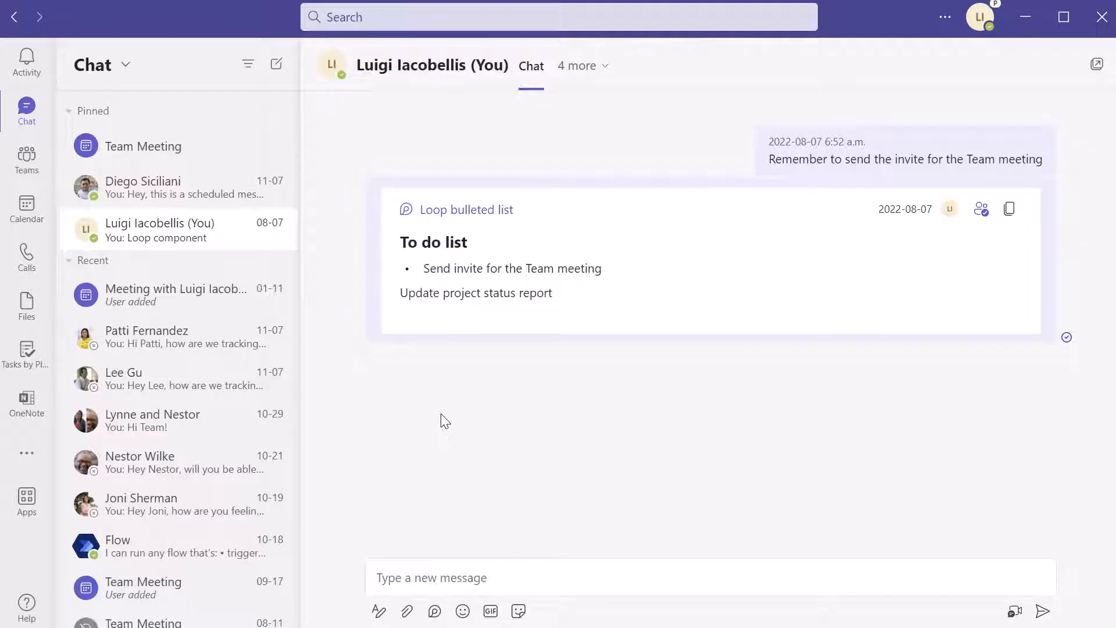
pyautogui.moveTo(201, 201)
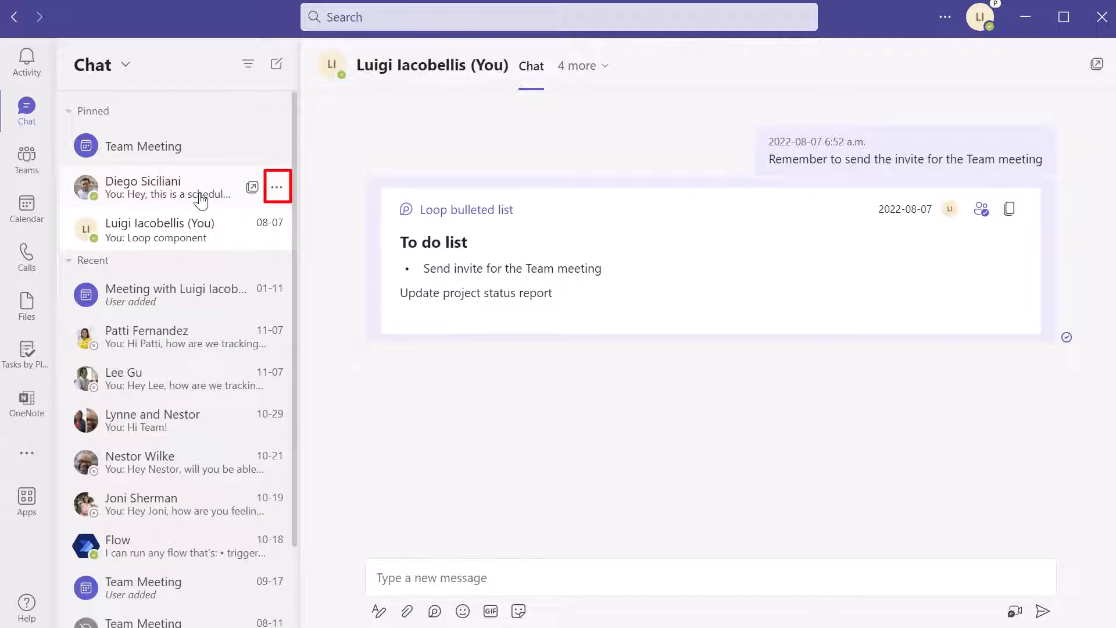
pyautogui.moveTo(277, 186)
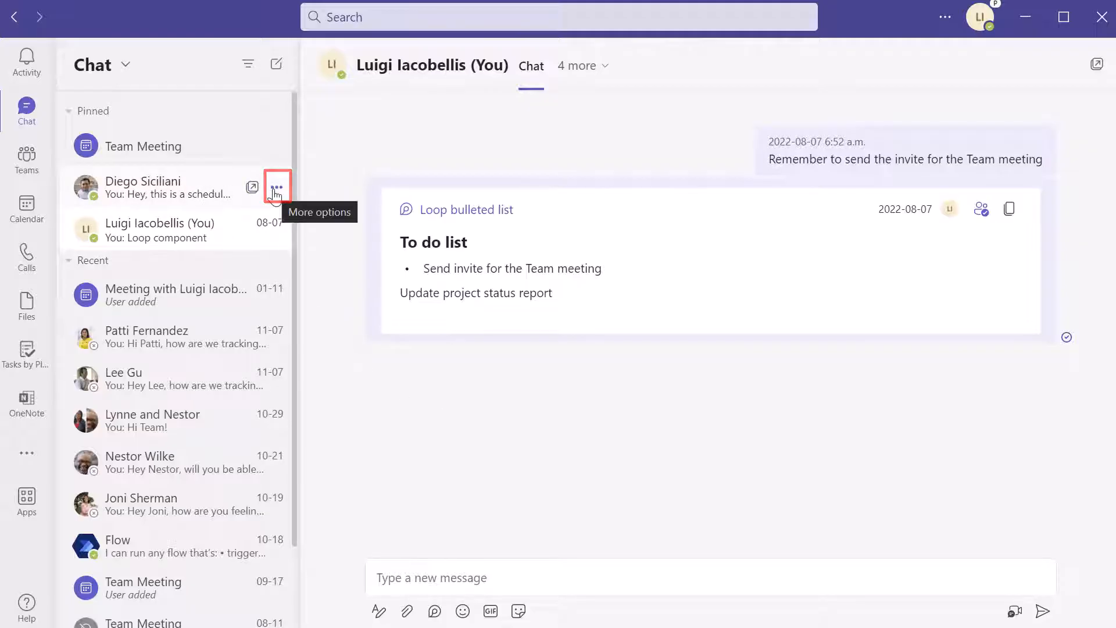
# Step: Show the More options menu for the pinned Diego Siciliani chat below Team Meeting
pyautogui.click(277, 186)
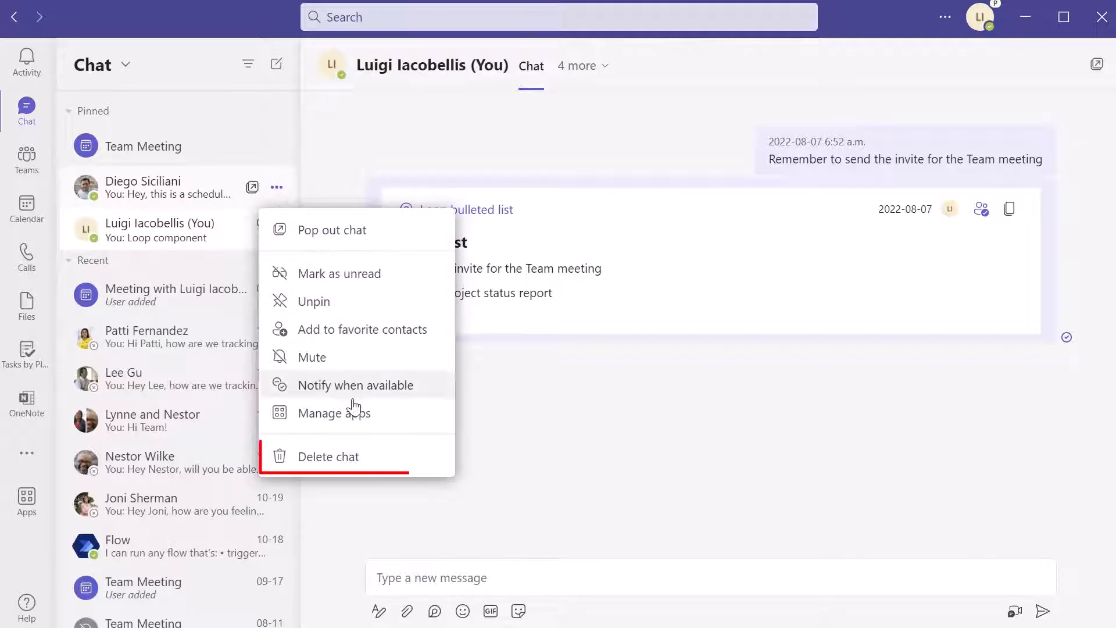
pyautogui.moveTo(401, 456)
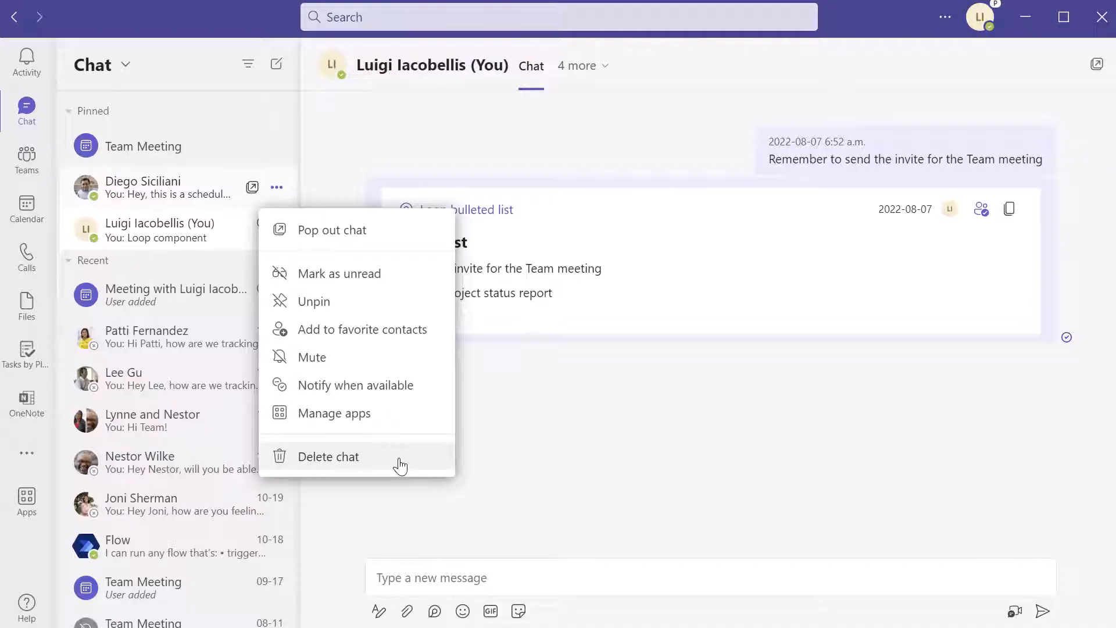
# Step: Choose Delete chat so the 'Do you want to delete this chat?' warning awaits confirmation
pyautogui.click(328, 456)
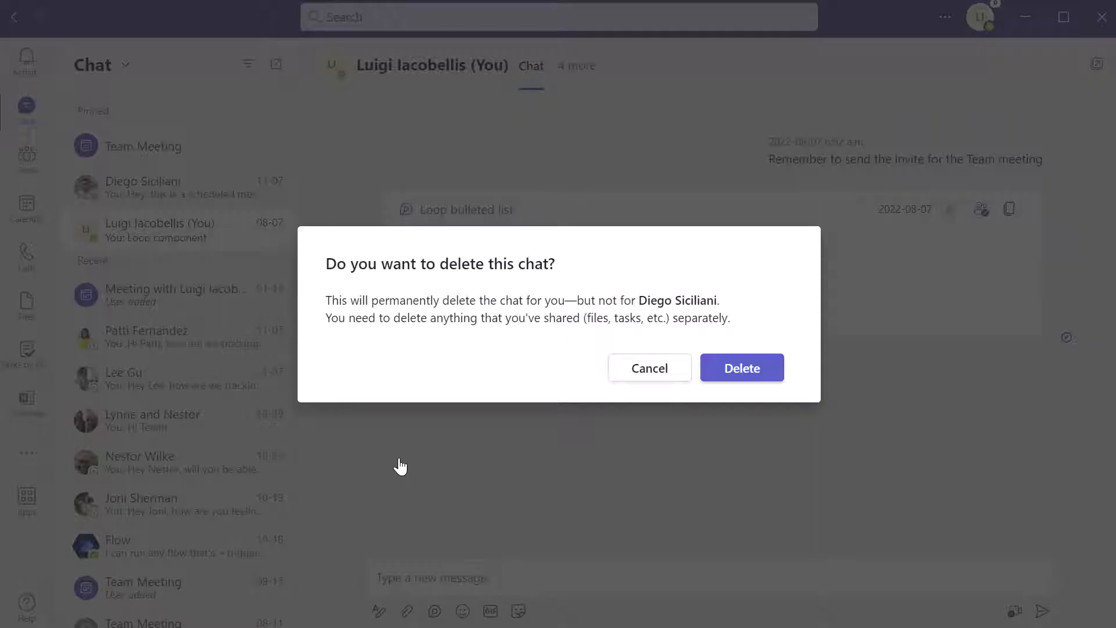
pyautogui.moveTo(390, 371)
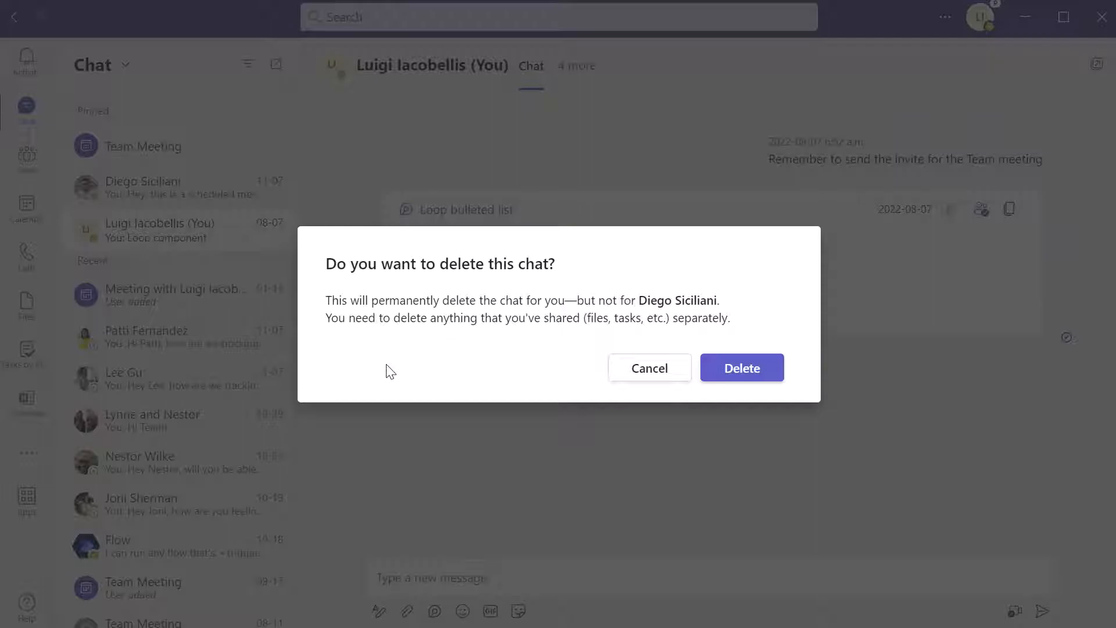
pyautogui.moveTo(385, 364)
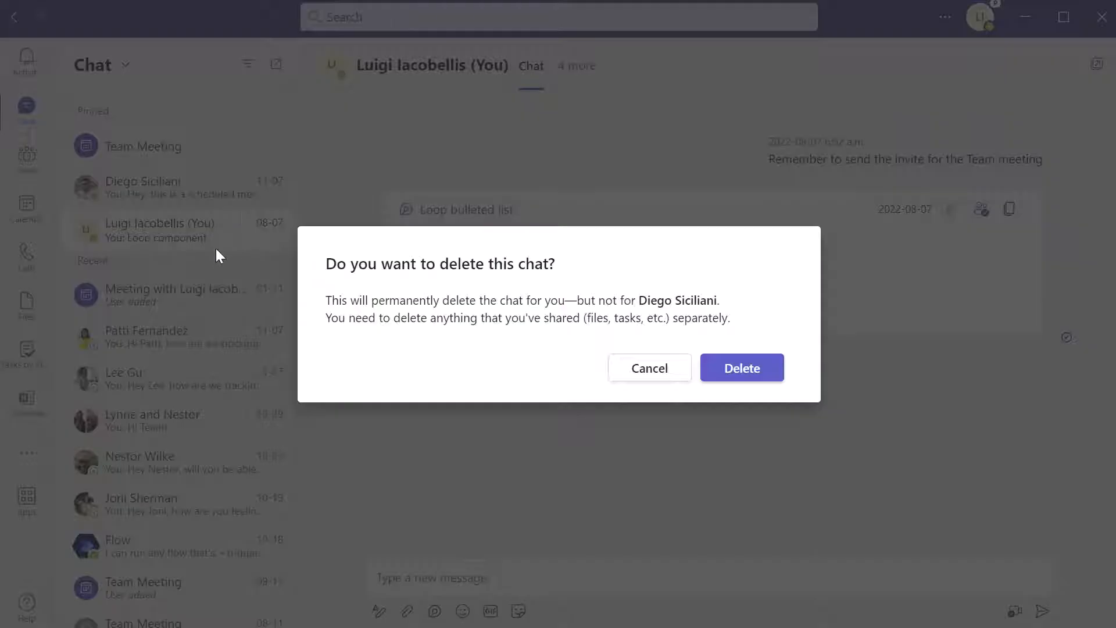
pyautogui.moveTo(421, 367)
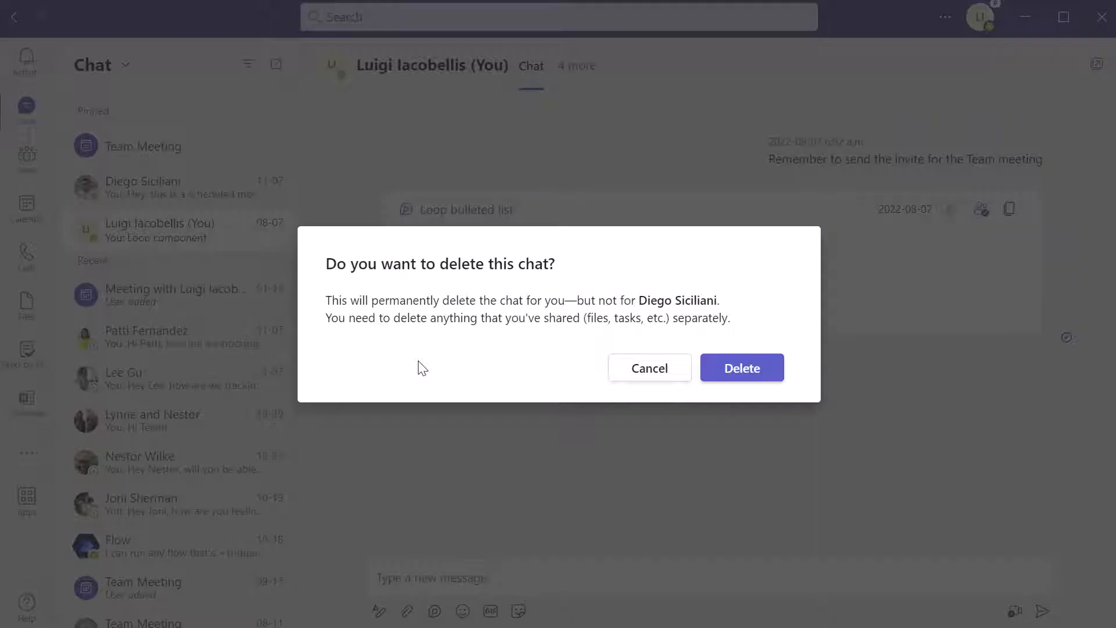
pyautogui.moveTo(354, 337)
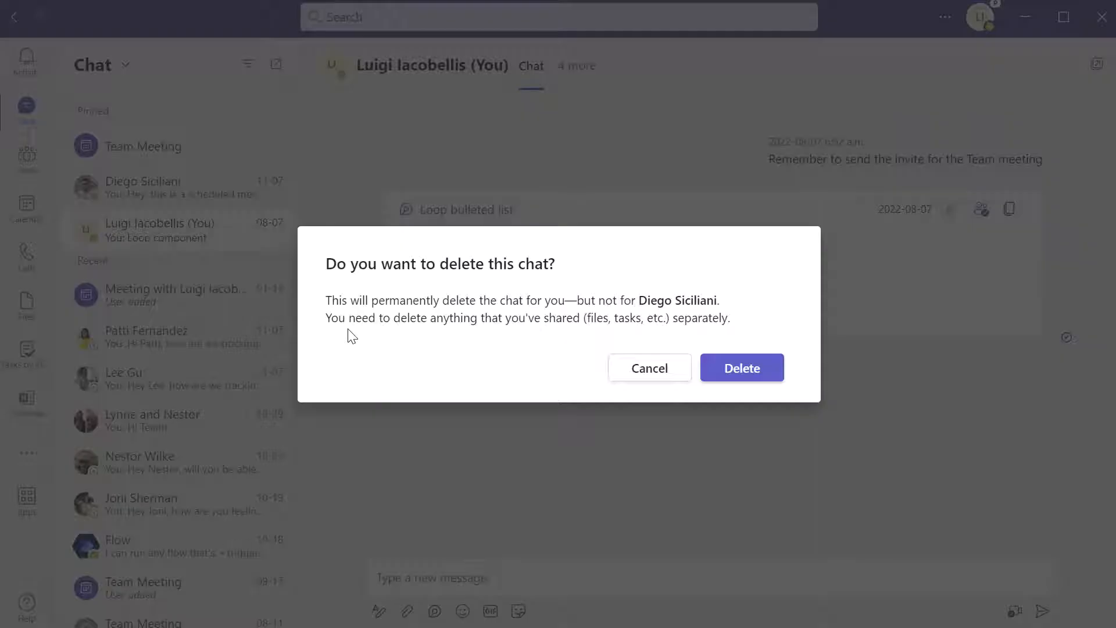
pyautogui.moveTo(483, 338)
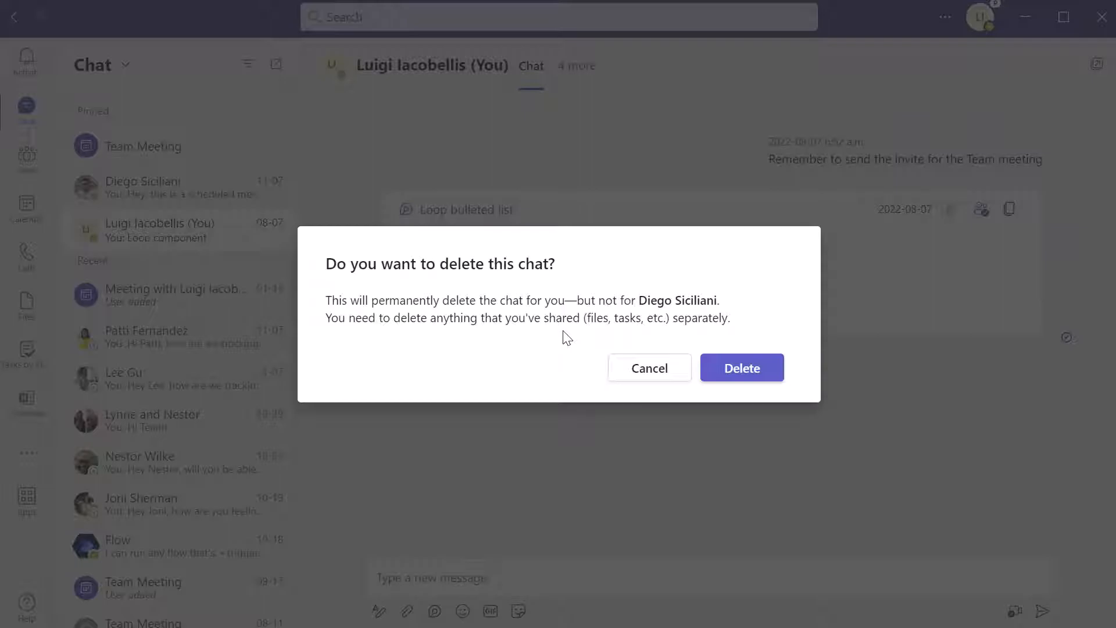
pyautogui.moveTo(649, 368)
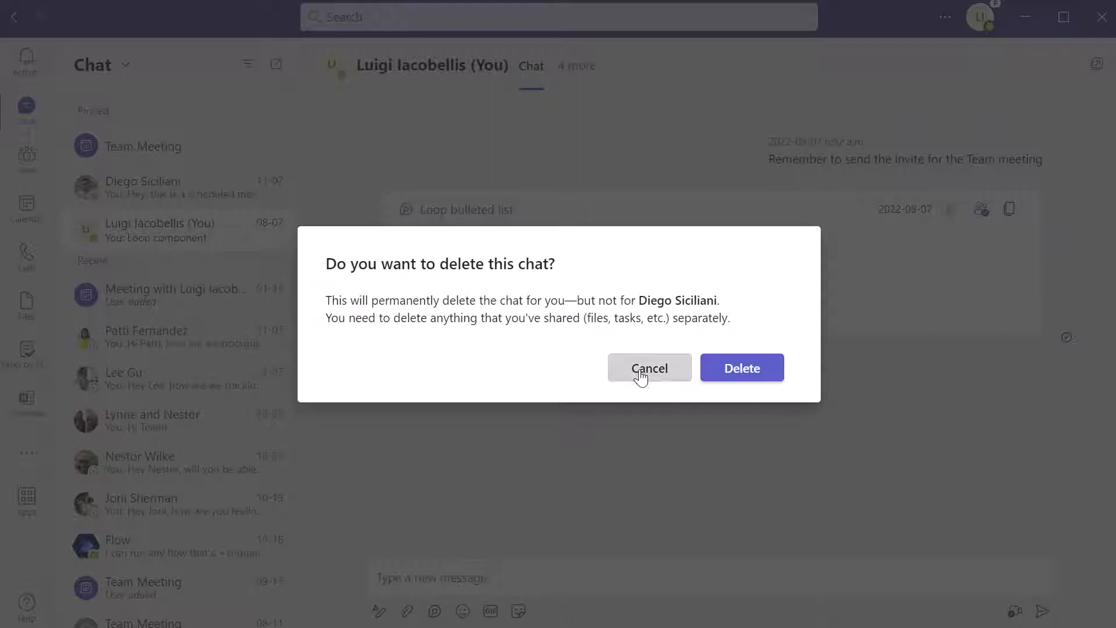
# Step: Cancel the deletion, then from the other participant's Teams web account view the first Recent chat
pyautogui.click(649, 369)
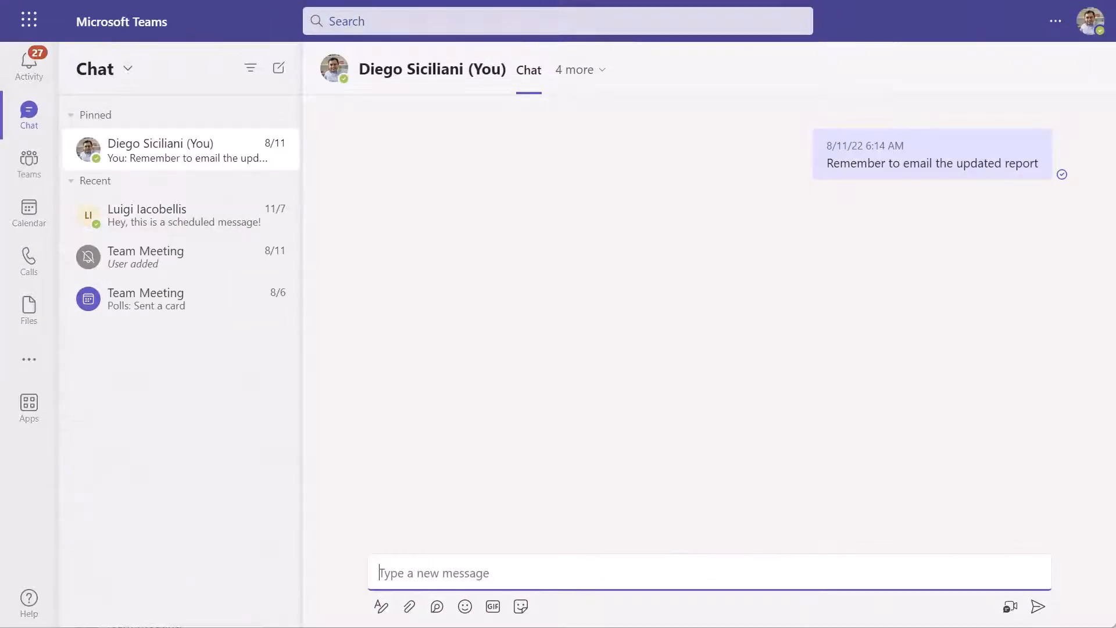
pyautogui.moveTo(542, 218)
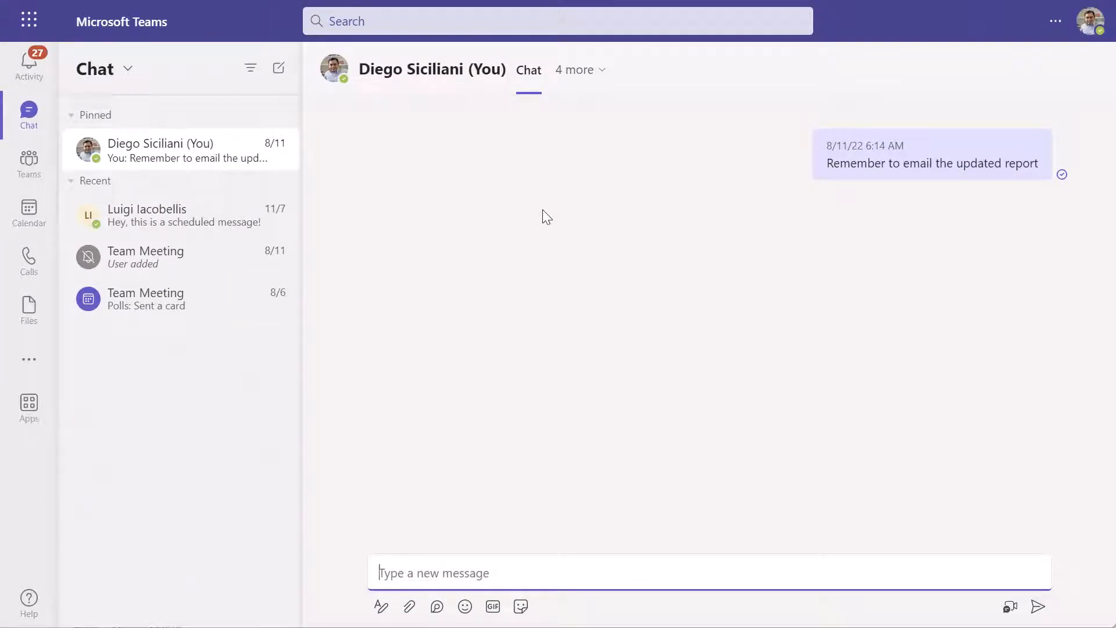
pyautogui.moveTo(992, 37)
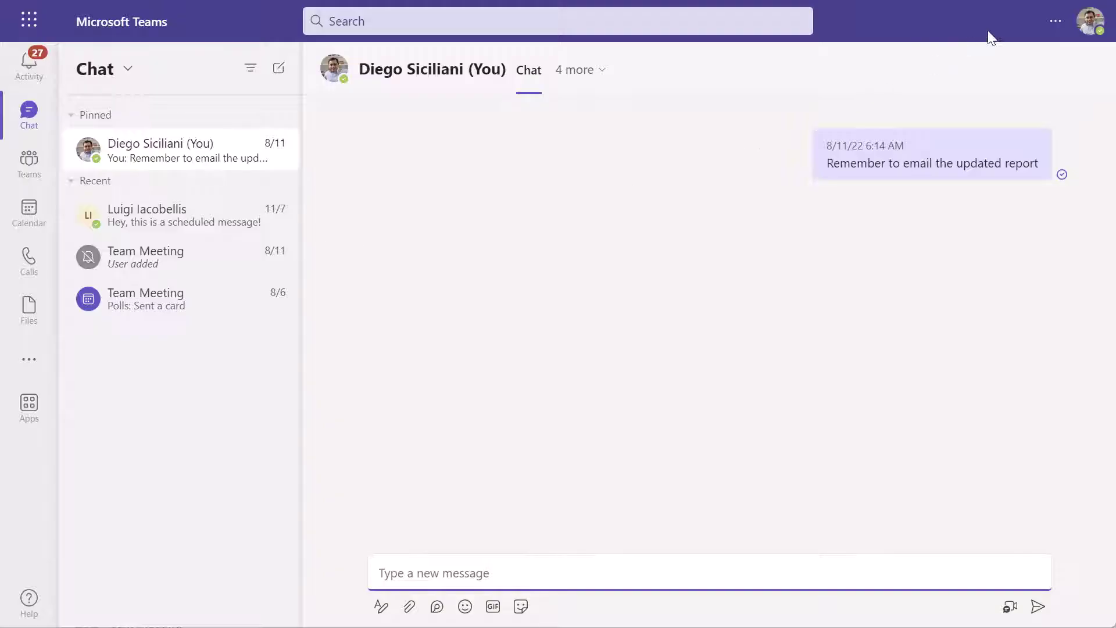
pyautogui.moveTo(398, 214)
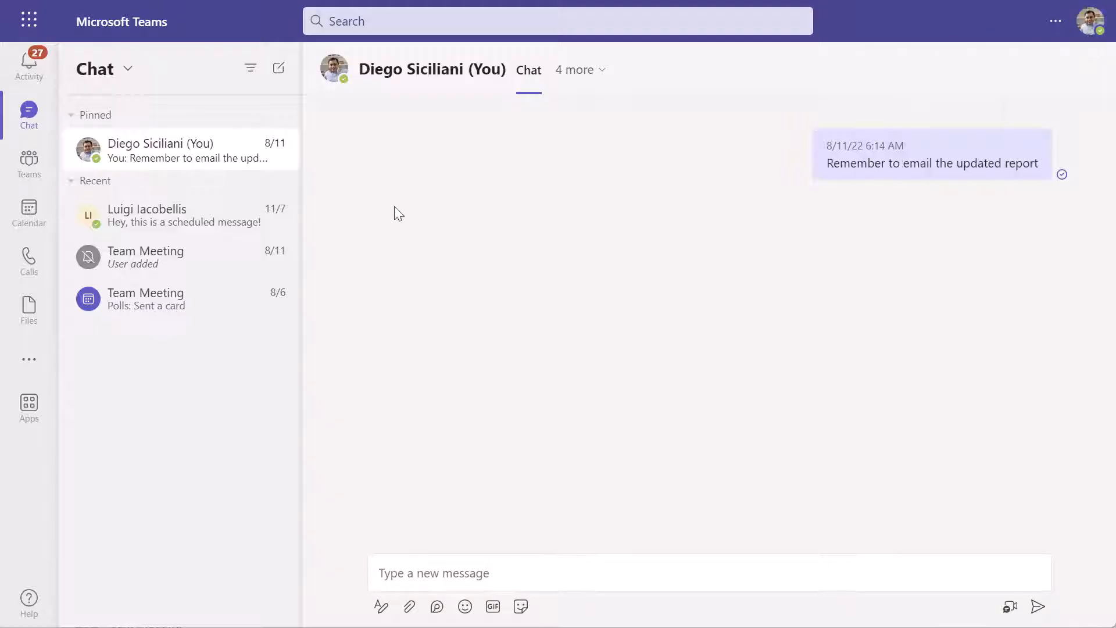
pyautogui.moveTo(361, 211)
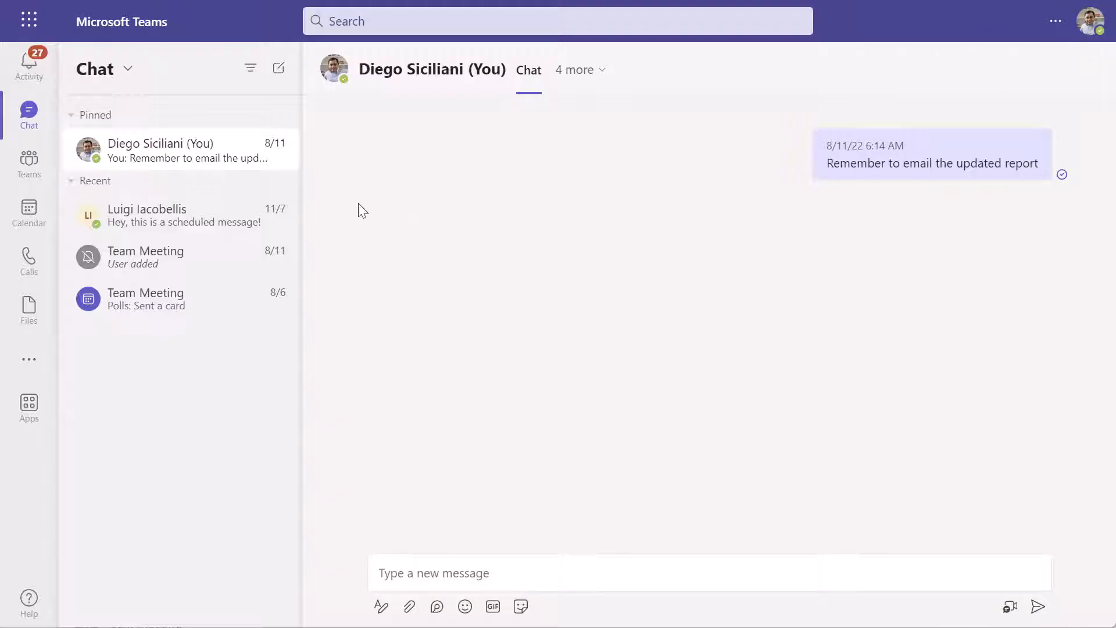
pyautogui.click(181, 215)
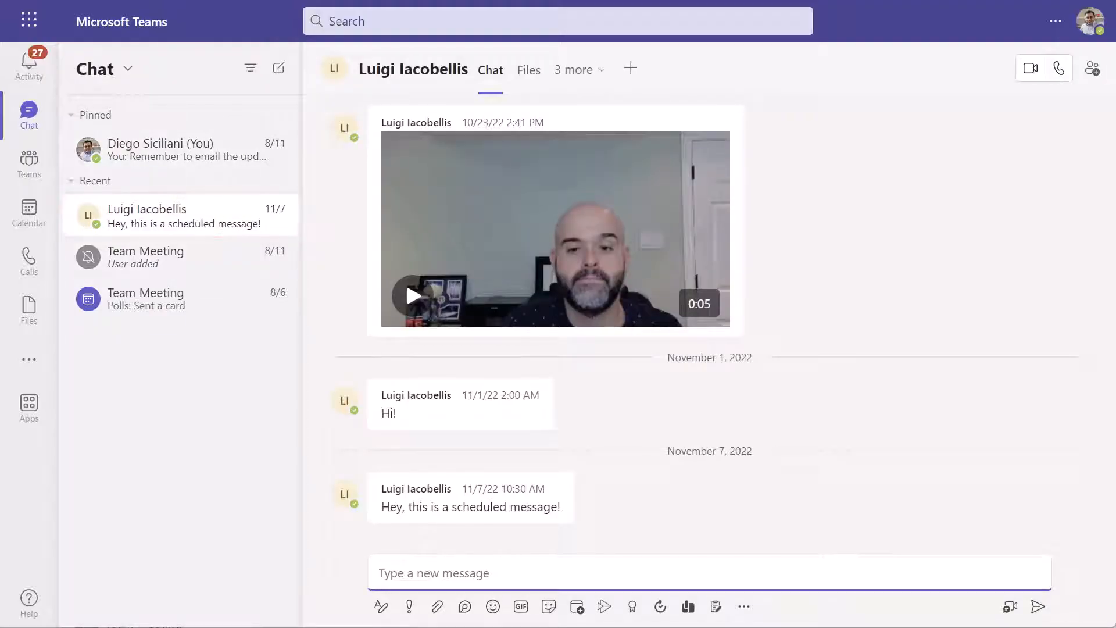
# Step: Delete the pinned Diego Siciliani chat permanently via More options, Delete chat and confirming Delete
pyautogui.click(159, 229)
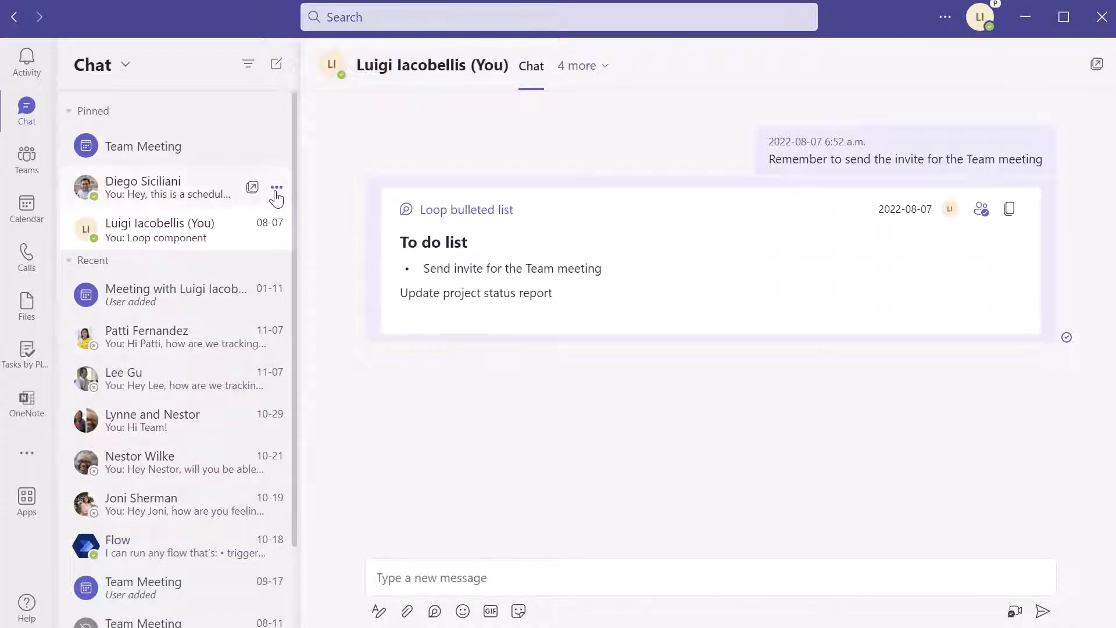
pyautogui.click(277, 187)
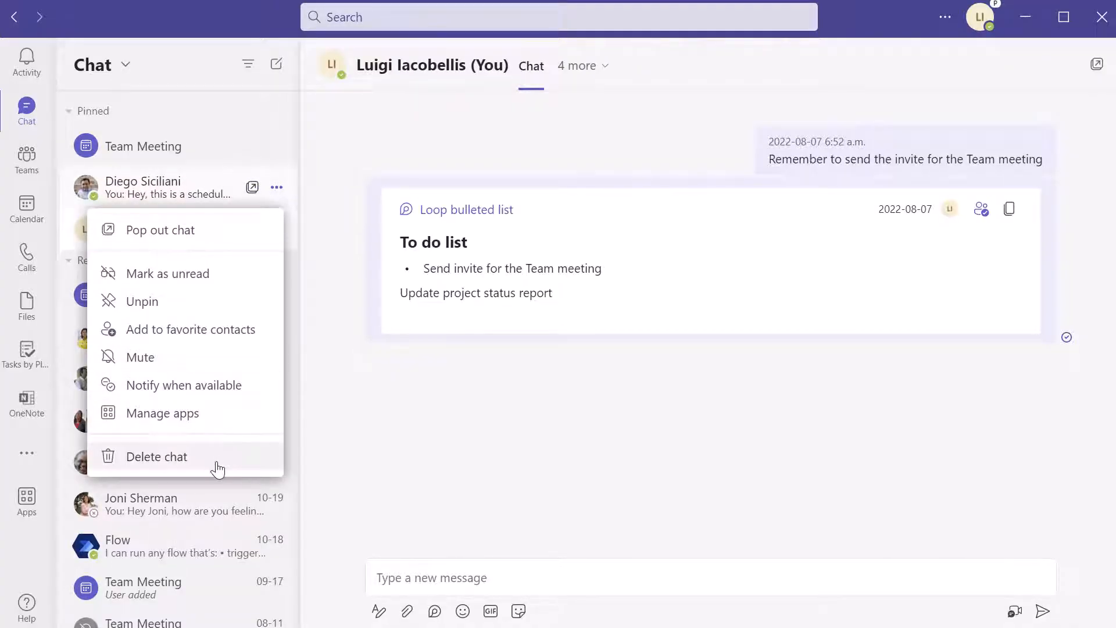
pyautogui.click(157, 456)
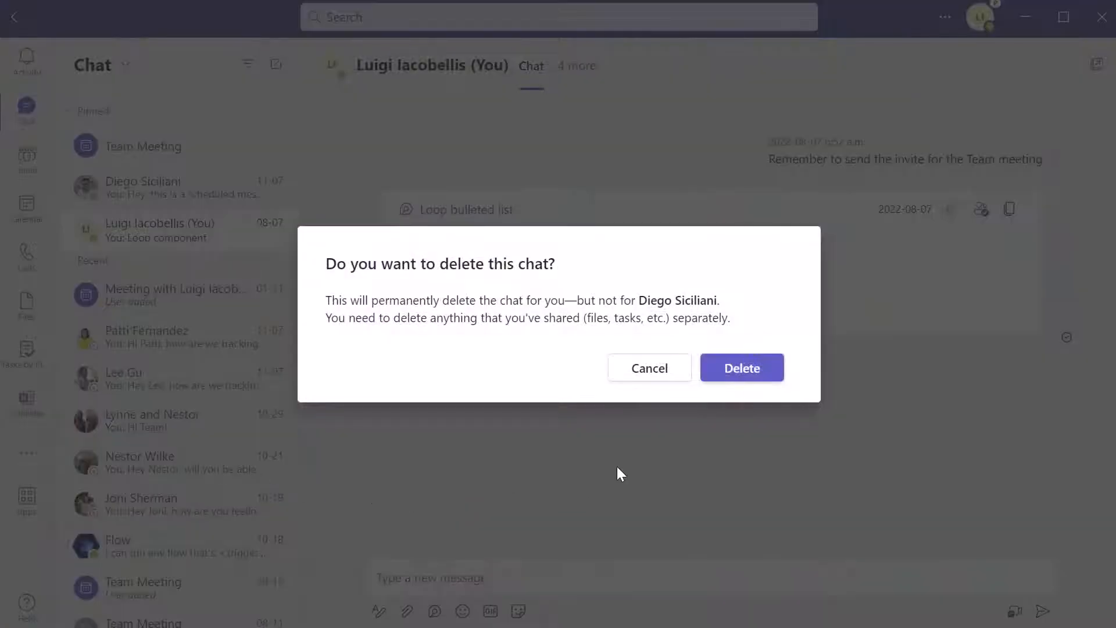
pyautogui.click(649, 367)
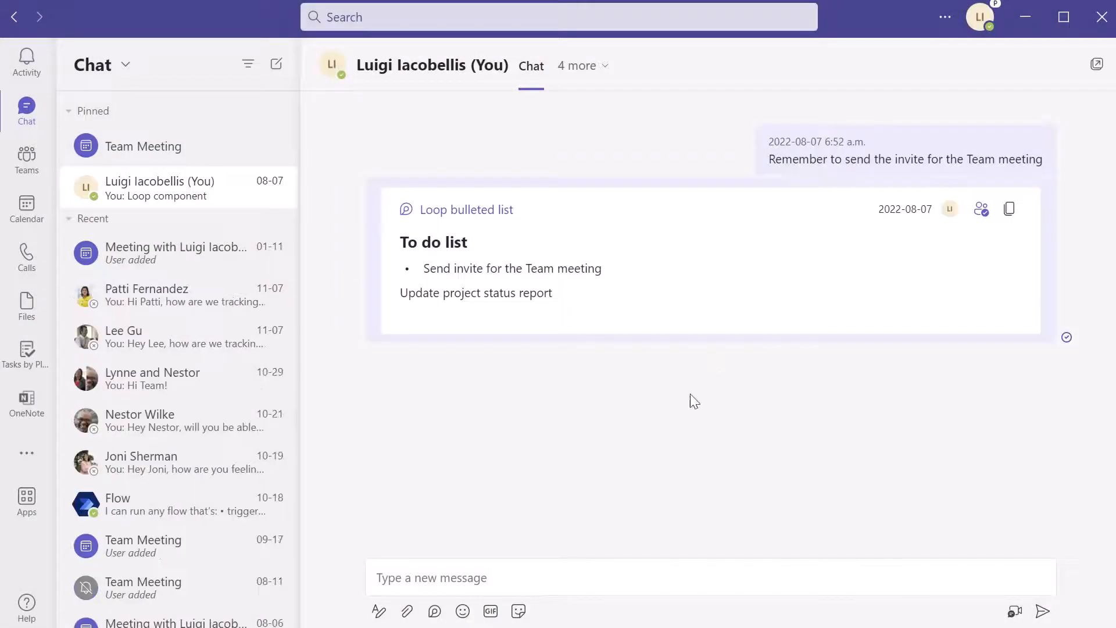
pyautogui.moveTo(242, 533)
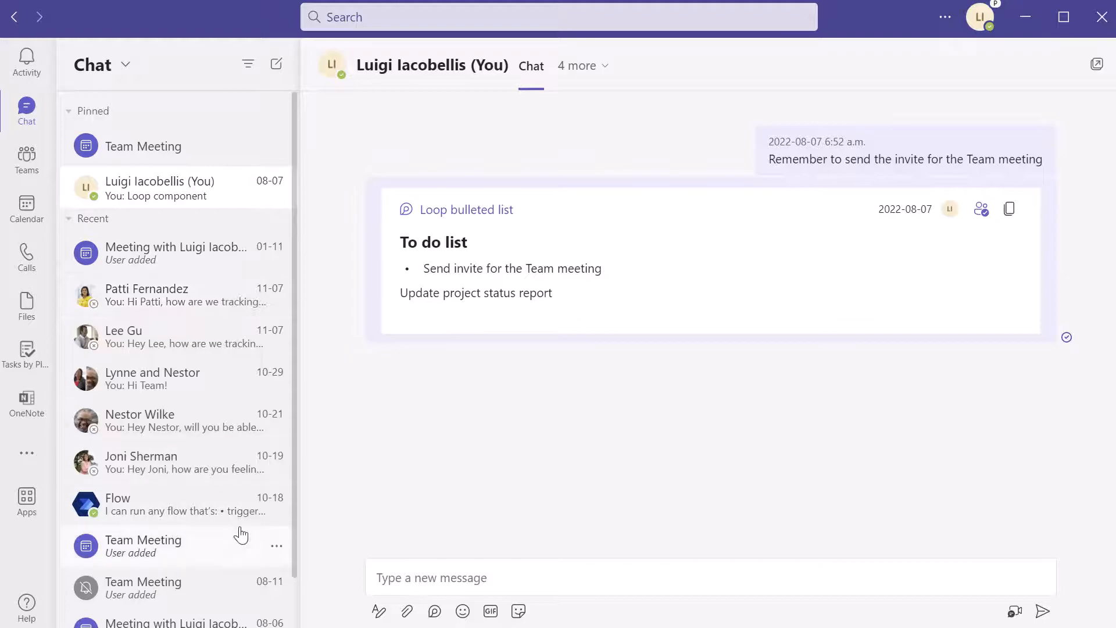